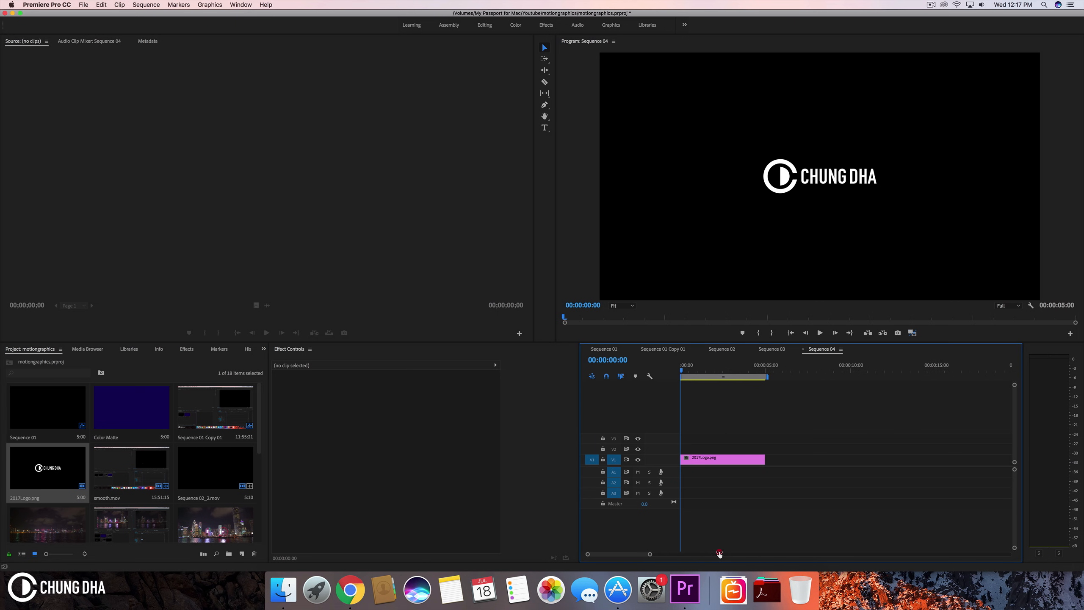
Place C0021.MP4 on V1 under the logo at Scale 134 and Opacity 29%.
{"action": "left_click", "coordinate": [721, 458]}
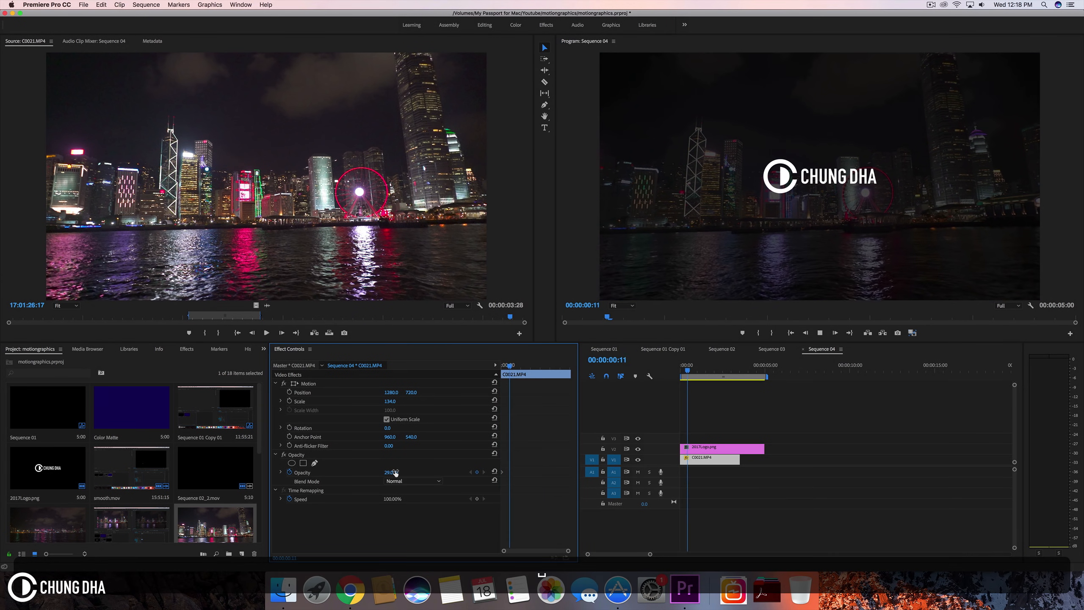
Set the C0021.MP4 clip to 50% speed via Speed/Duration.
{"action": "left_click", "coordinate": [709, 458]}
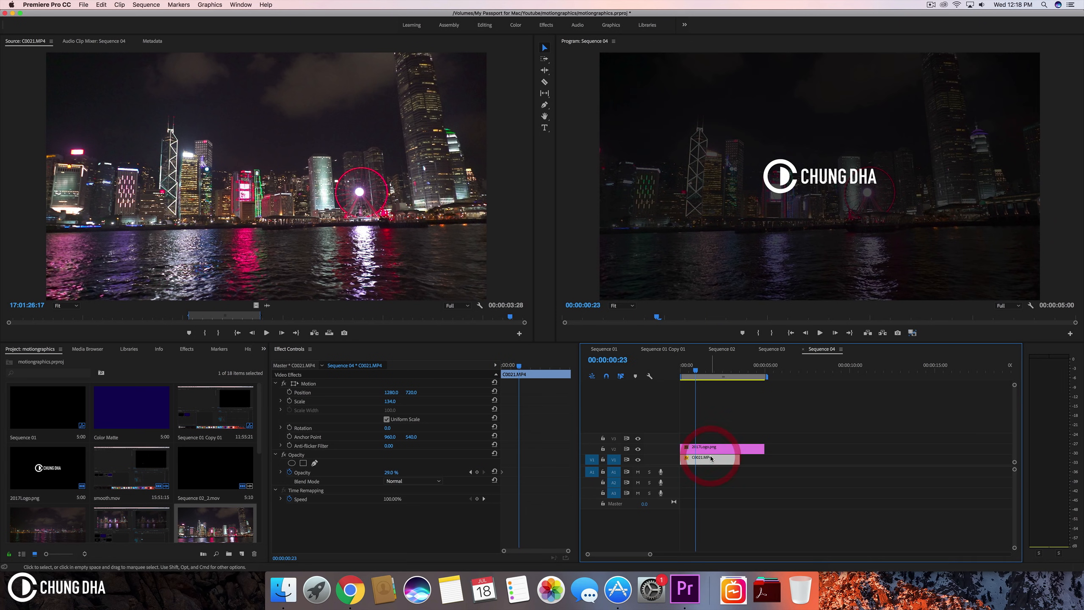
{"action": "right_click", "coordinate": [708, 458]}
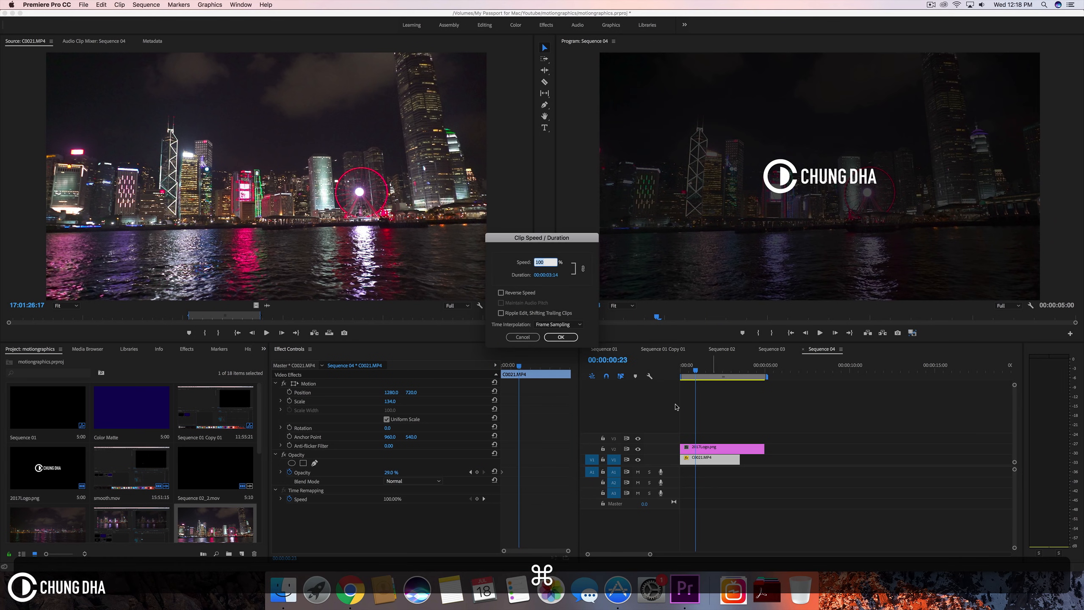
{"action": "left_click", "coordinate": [560, 337]}
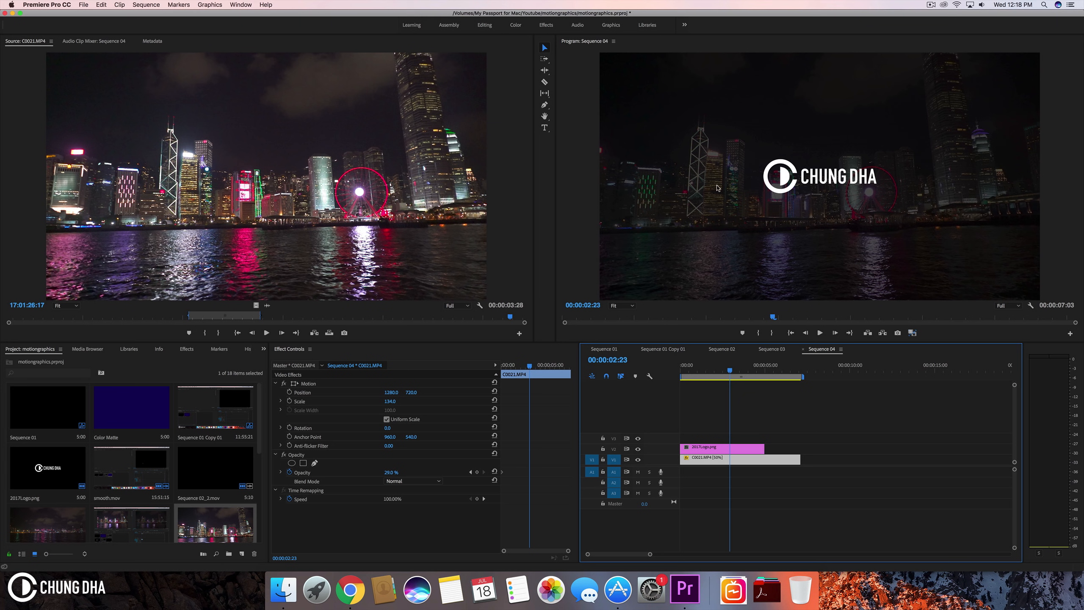
{"action": "mouse_move", "coordinate": [1022, 173]}
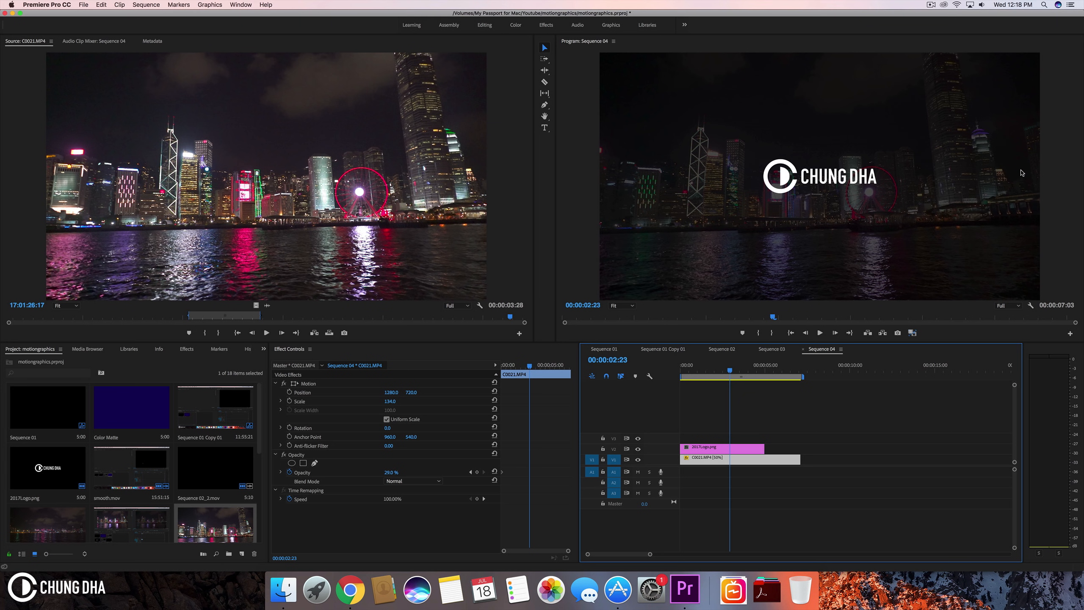
{"action": "mouse_move", "coordinate": [880, 186]}
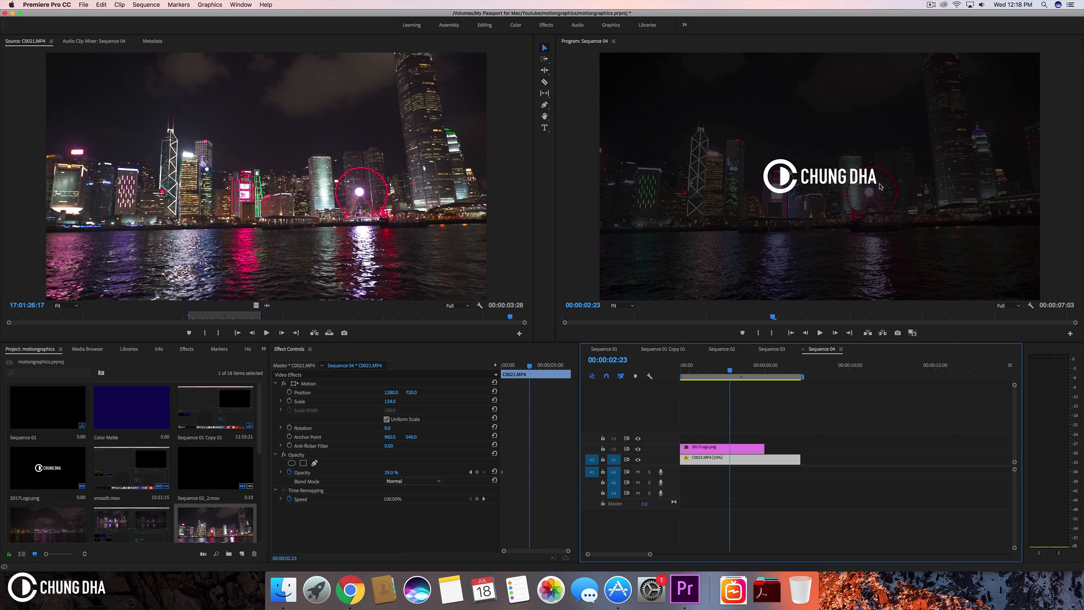
{"action": "mouse_move", "coordinate": [747, 163]}
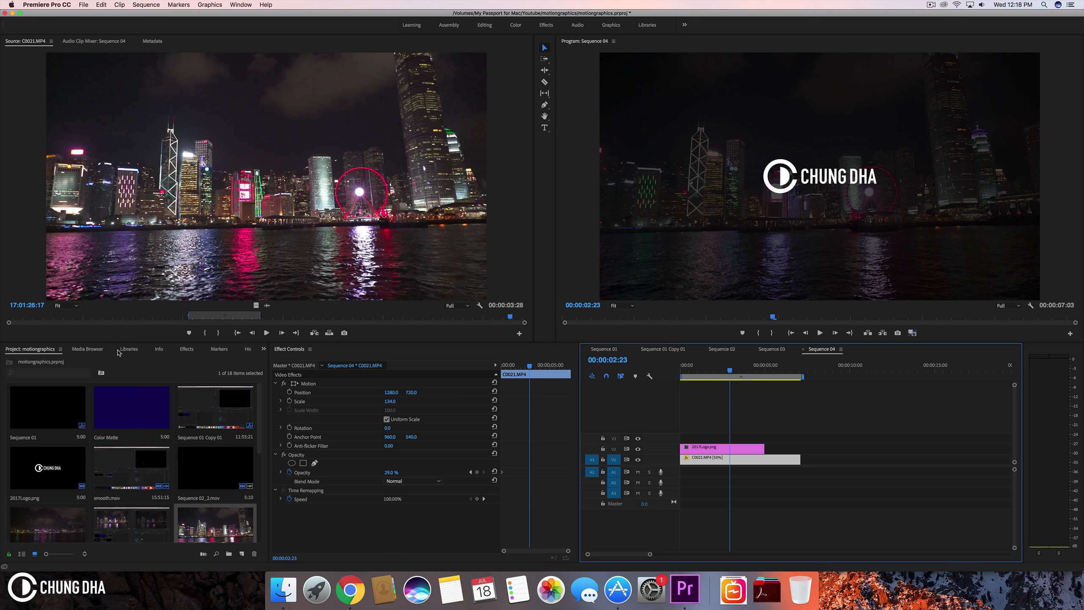
Apply Crop to 2017Logo.png with Left 32, Right 32, Top 40 and Bottom 40.
{"action": "left_click", "coordinate": [186, 348]}
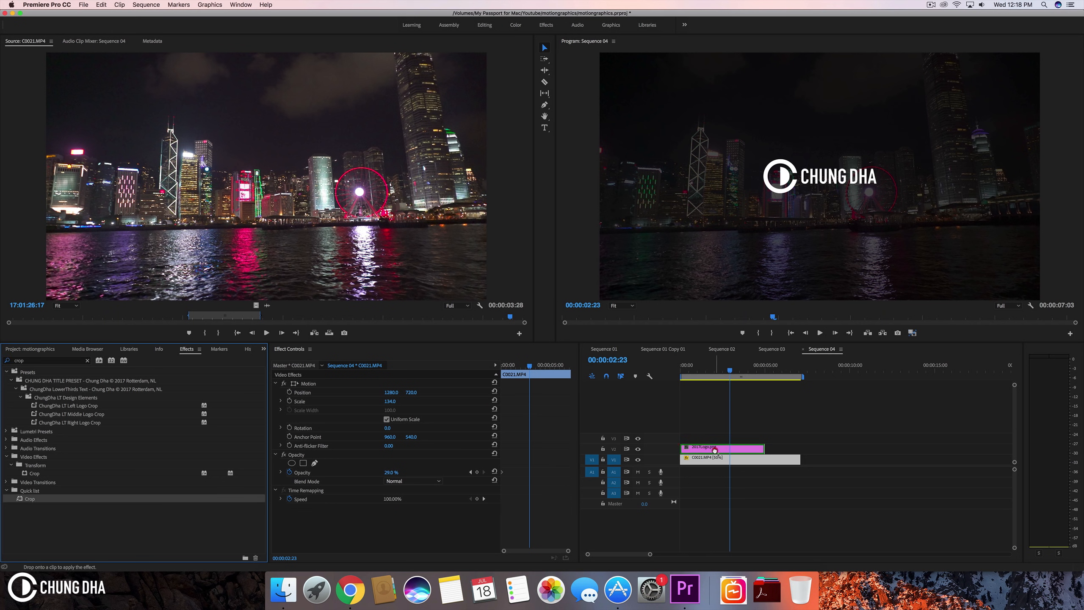
{"action": "left_click", "coordinate": [722, 448]}
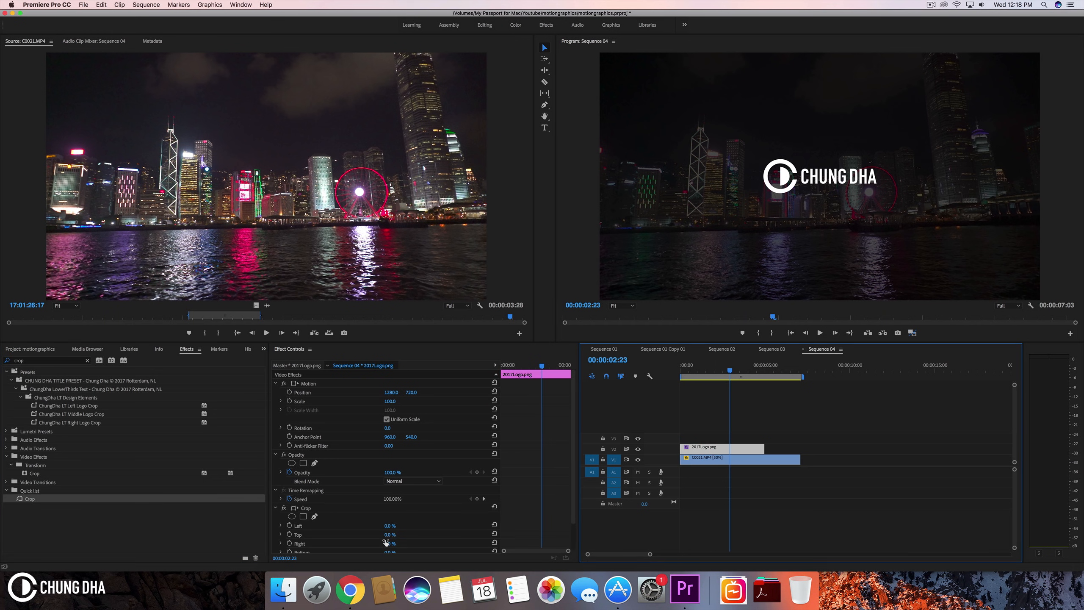
{"action": "scroll", "scroll_direction": "down", "scroll_amount": 3}
{"action": "type", "text": "33"}
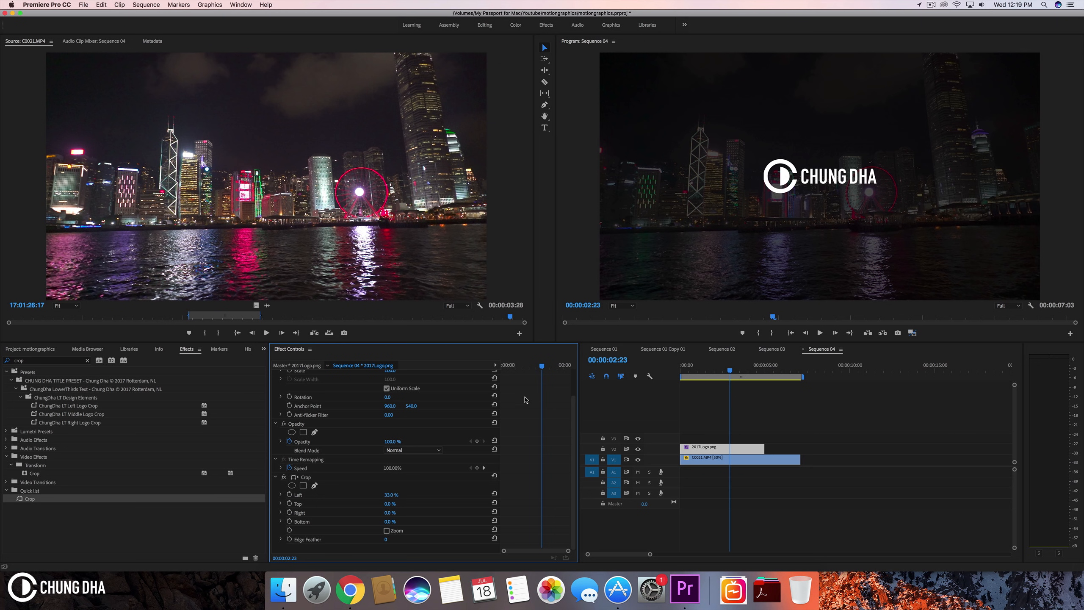
{"action": "double_click", "coordinate": [390, 494]}
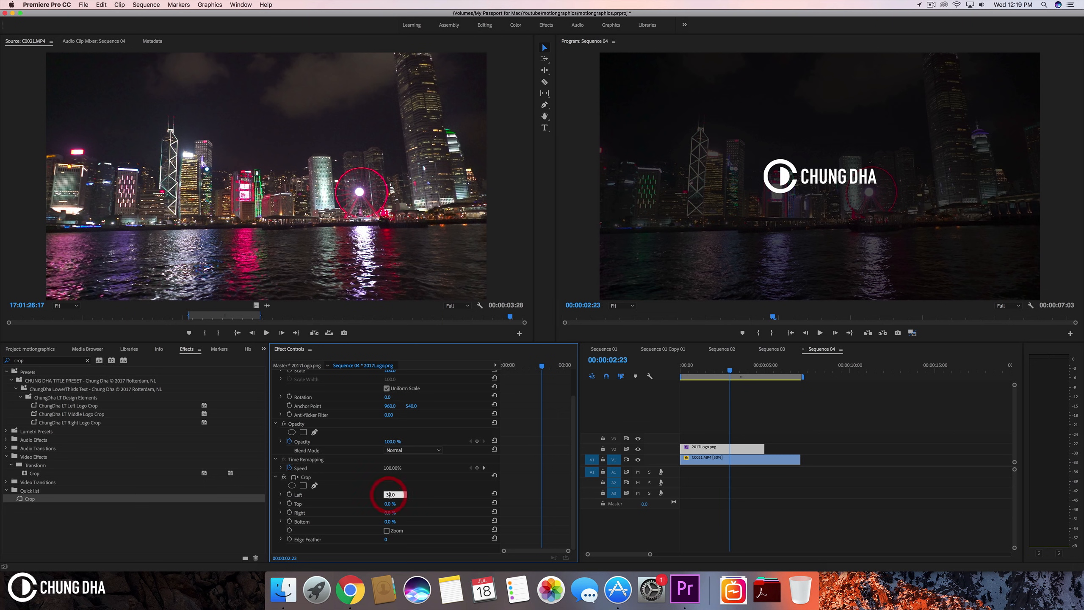
{"action": "type", "text": "32.0"}
{"action": "left_click", "coordinate": [391, 512]}
{"action": "type", "text": "35"}
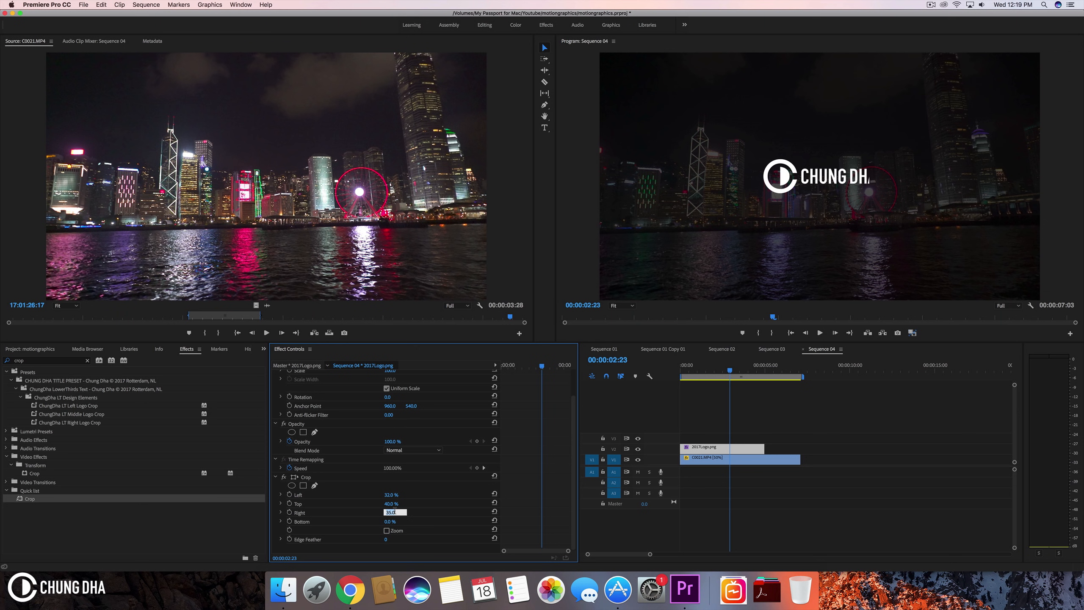
{"action": "type", "text": "32"}
{"action": "left_click", "coordinate": [391, 521]}
{"action": "type", "text": "42"}
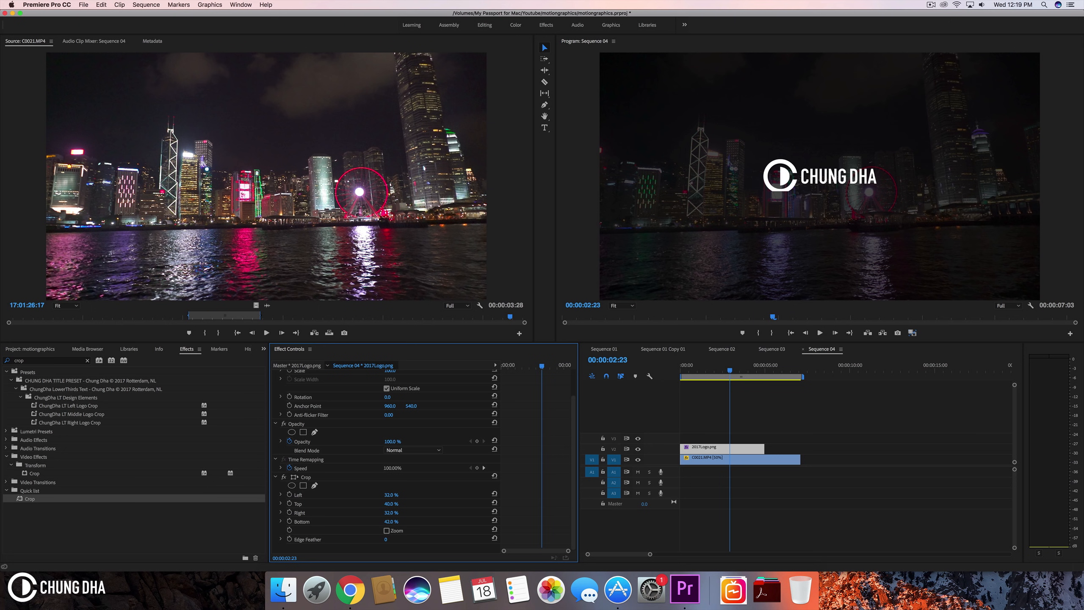
{"action": "left_click", "coordinate": [390, 521]}
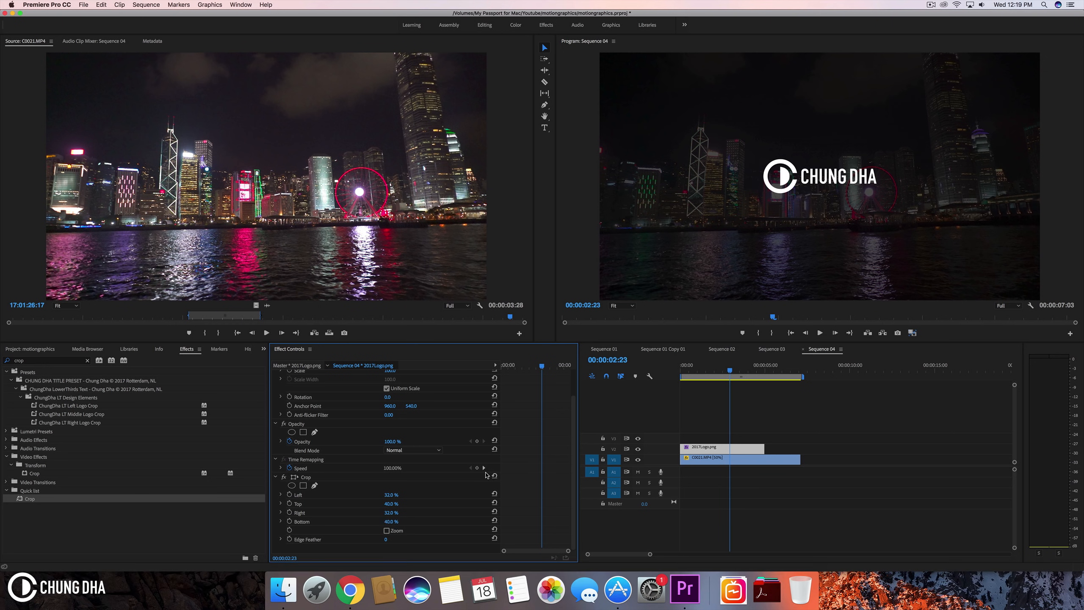
{"action": "mouse_move", "coordinate": [553, 450]}
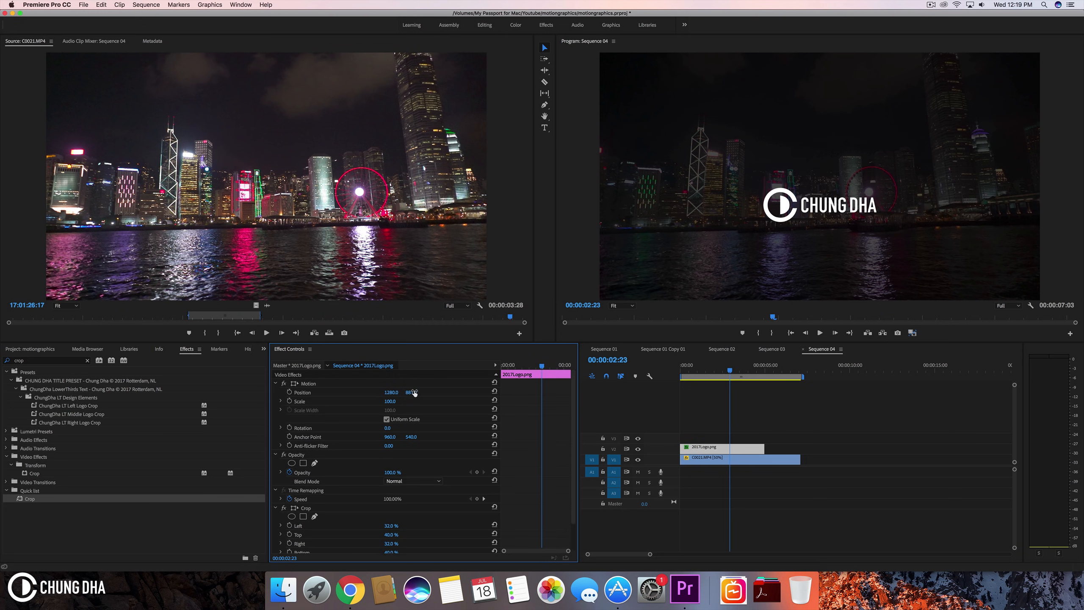
Find the Transform effect and add it to the logo clip, leaving default settings.
{"action": "key", "text": "cmd+z"}
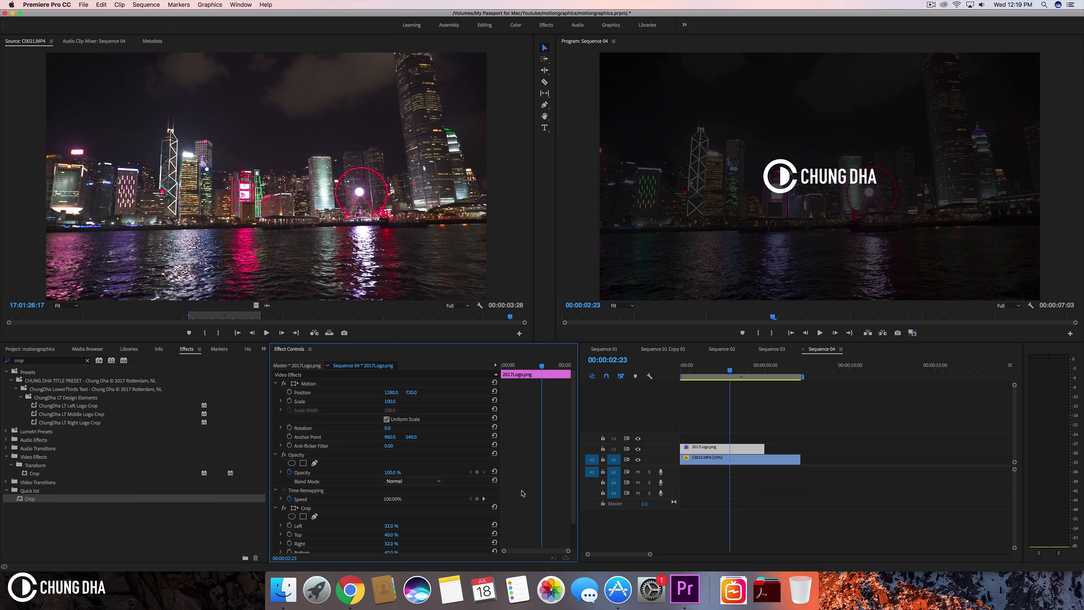
{"action": "mouse_move", "coordinate": [74, 378]}
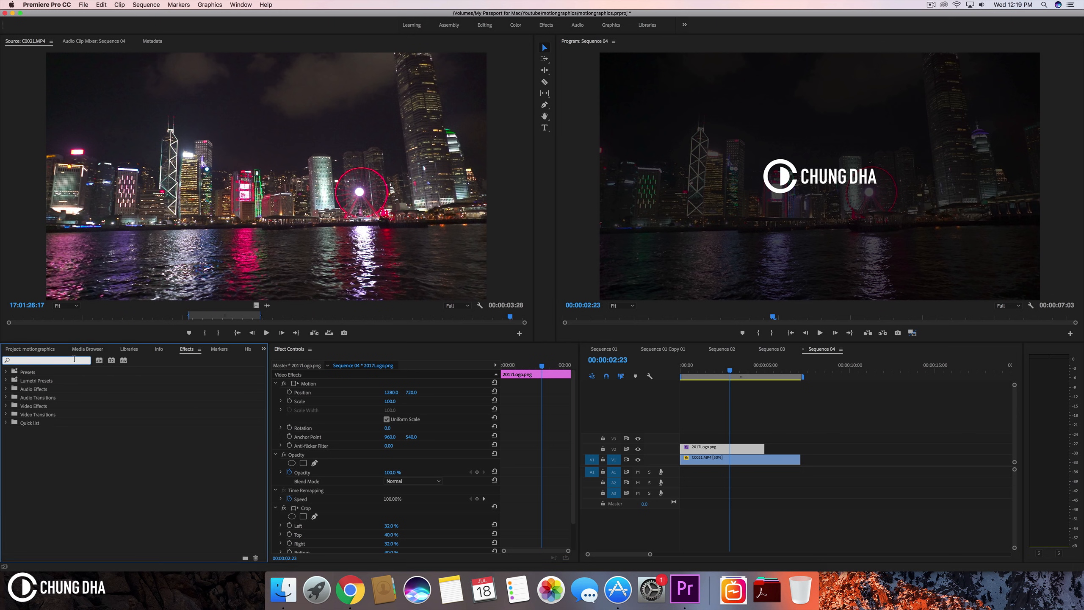
{"action": "type", "text": "transfo"}
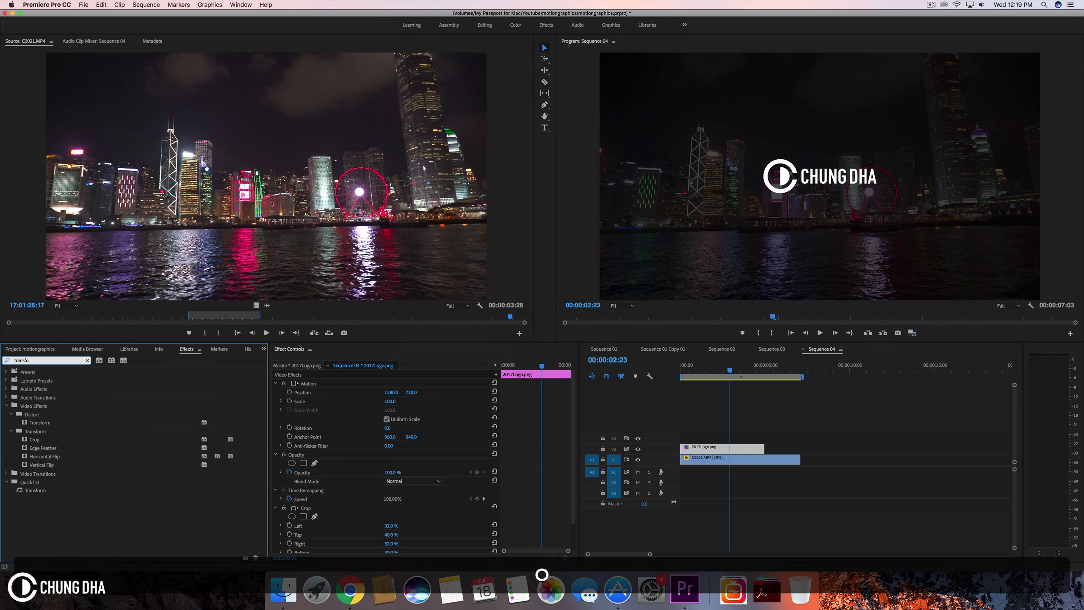
{"action": "left_click", "coordinate": [40, 421]}
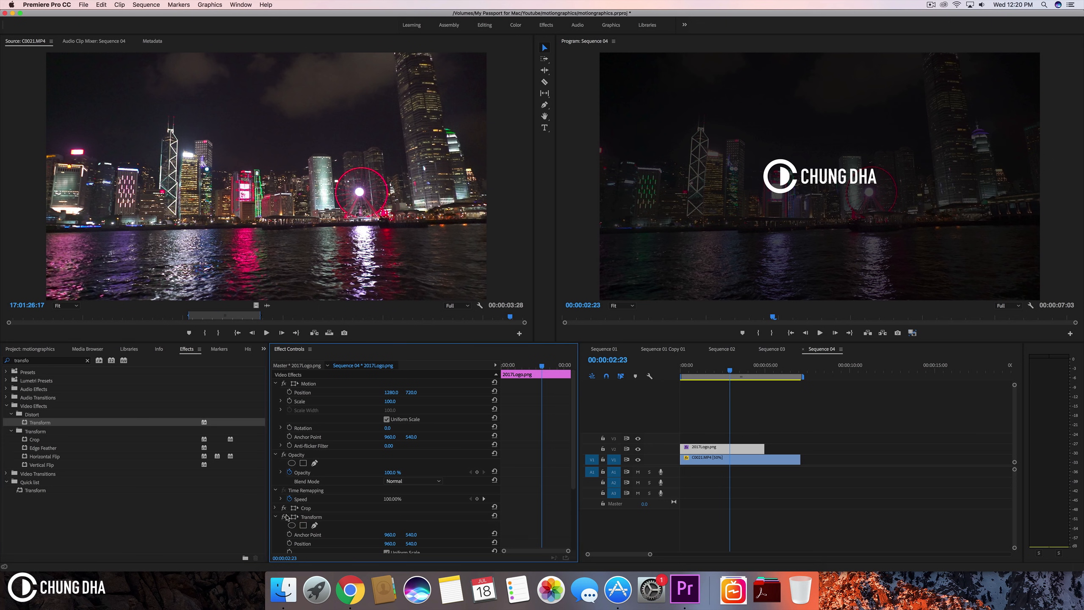
{"action": "left_click", "coordinate": [281, 516]}
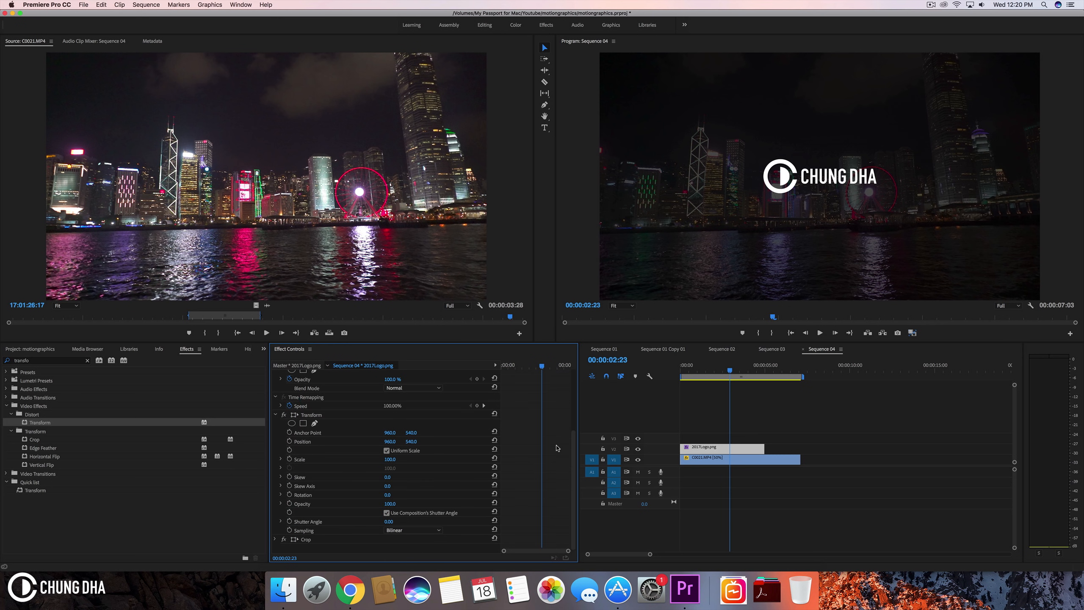
{"action": "mouse_move", "coordinate": [298, 434]}
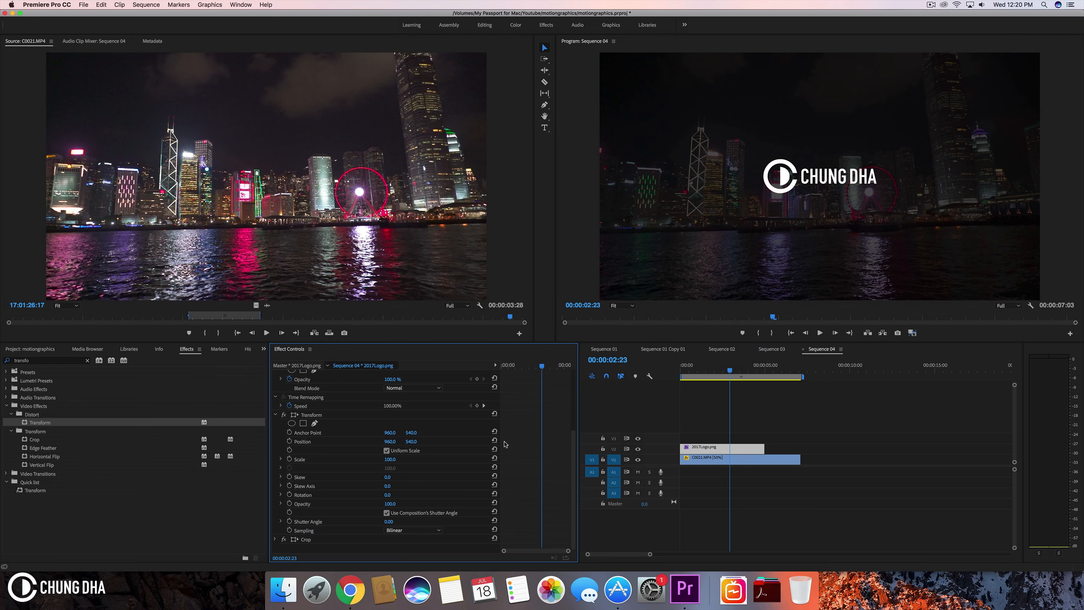
{"action": "mouse_move", "coordinate": [518, 459]}
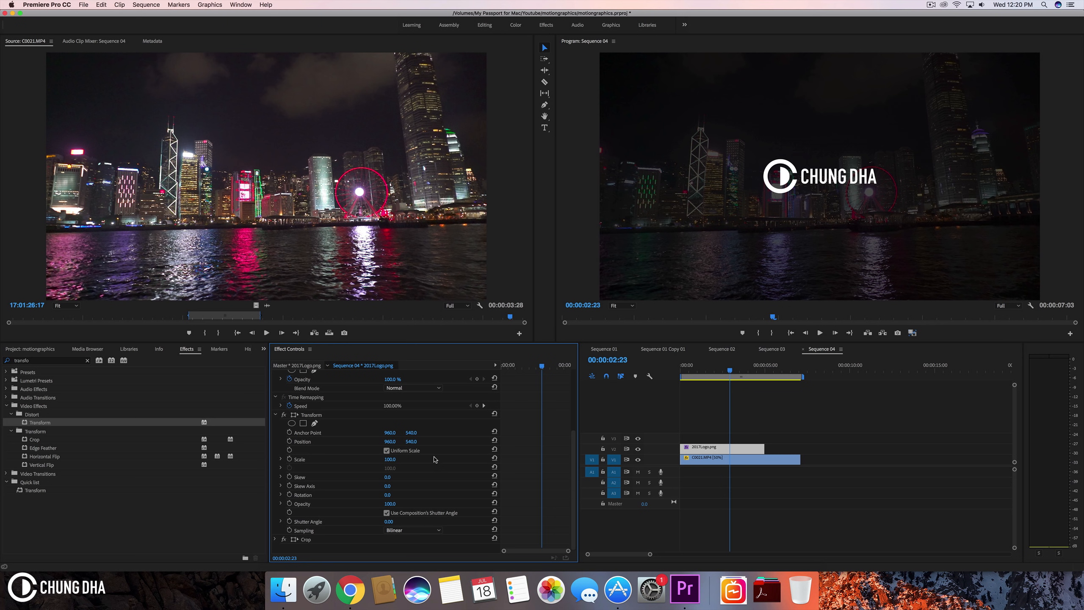
{"action": "mouse_move", "coordinate": [434, 460]}
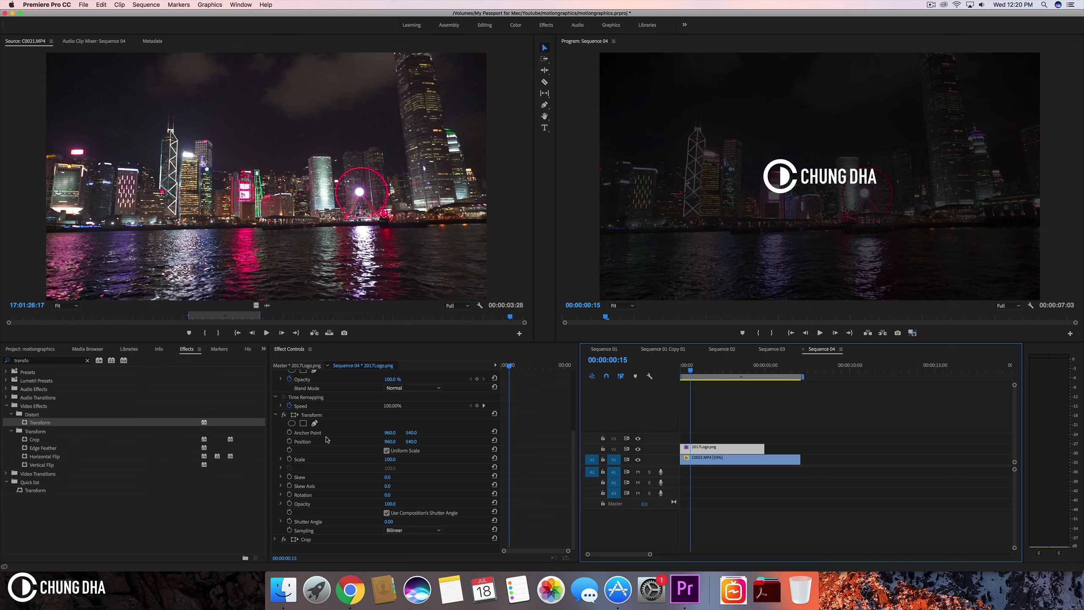
{"action": "mouse_move", "coordinate": [289, 442]}
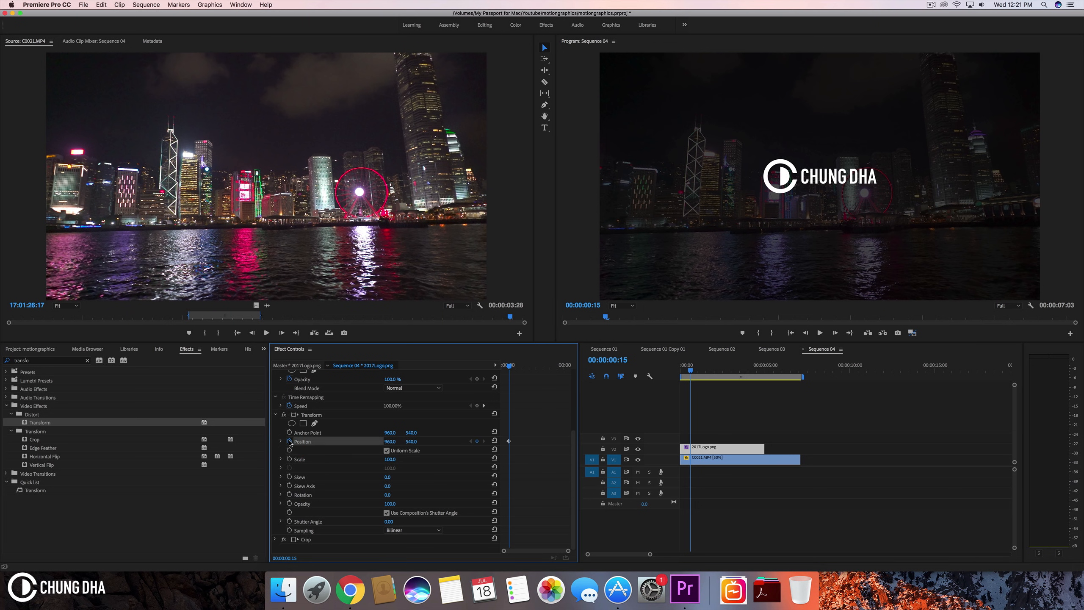
{"action": "mouse_move", "coordinate": [564, 370]}
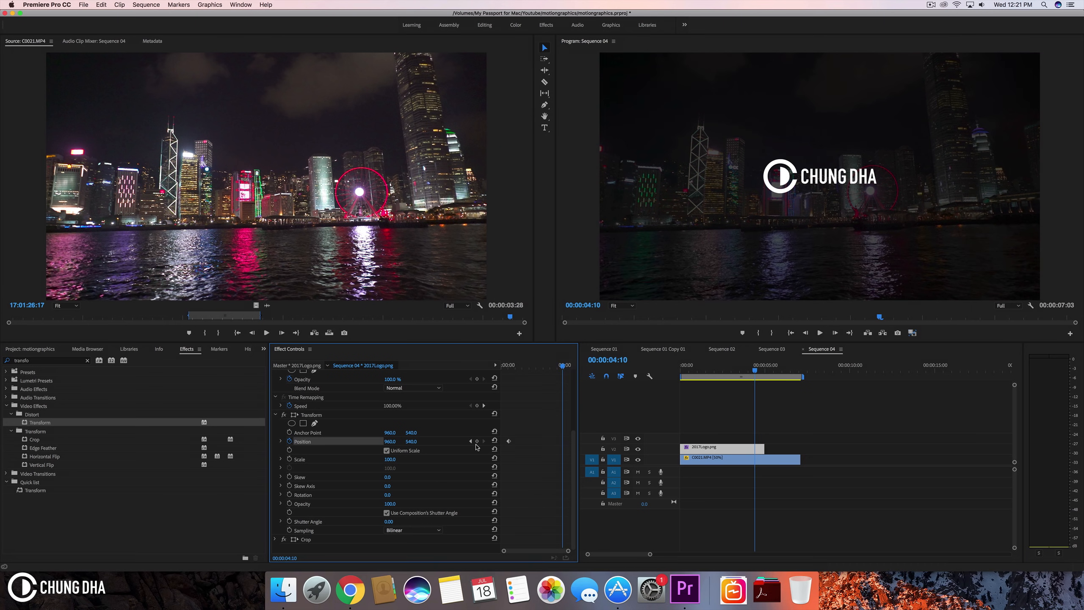
Add the second Transform Position keyframe at 00:00:04:10.
{"action": "left_click", "coordinate": [477, 442]}
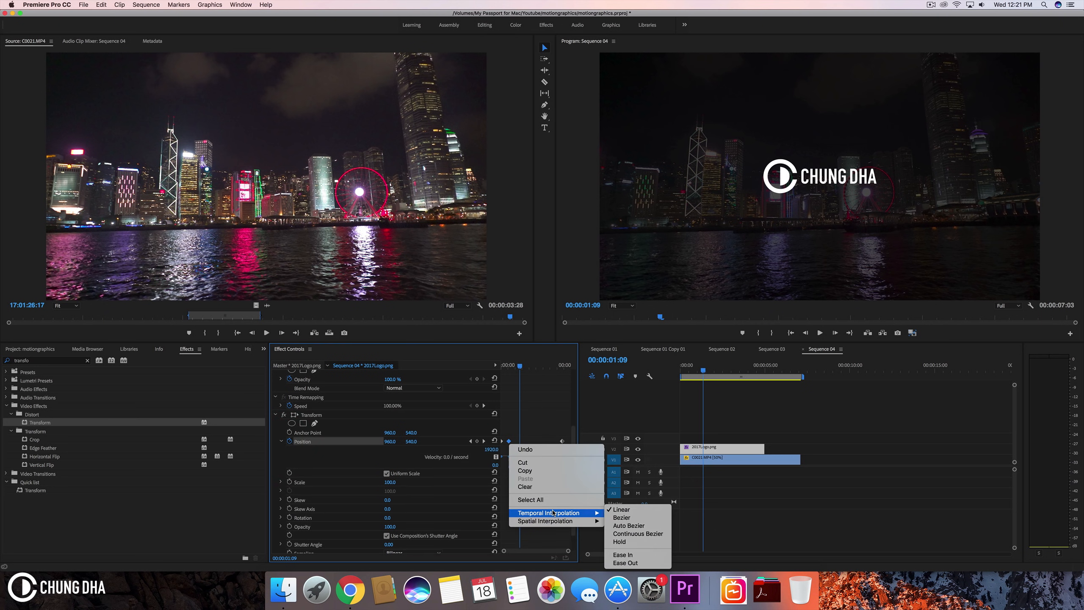
{"action": "mouse_move", "coordinate": [626, 556]}
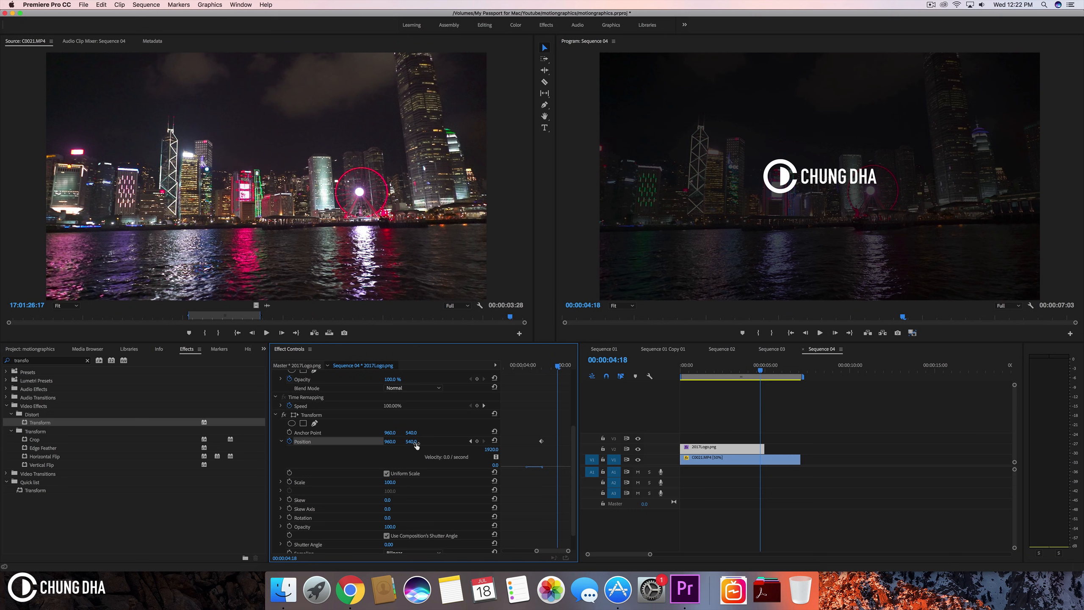
Push the logo's Transform Position down to 960, 652 and adjust the keyframe's easing.
{"action": "left_click_drag", "start_coordinate": [411, 441], "coordinate": [412, 434]}
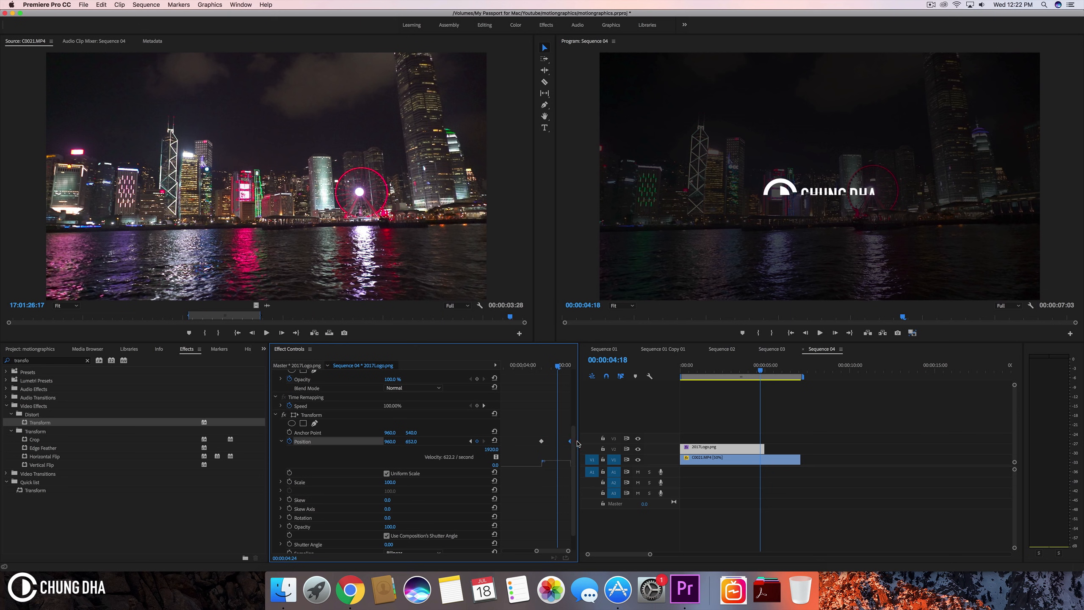
{"action": "right_click", "coordinate": [541, 442]}
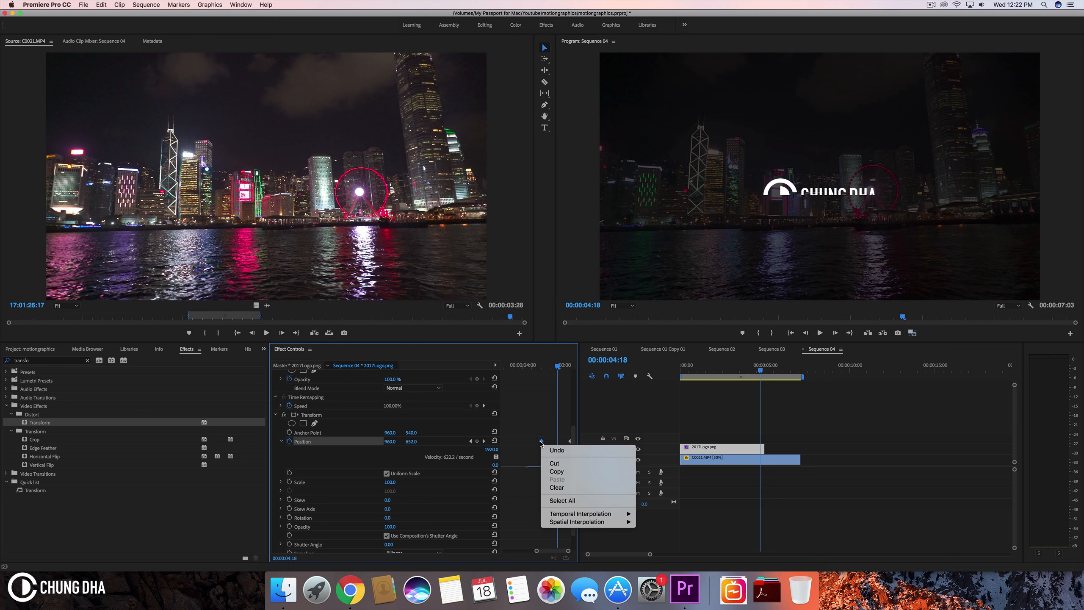
{"action": "mouse_move", "coordinate": [581, 513]}
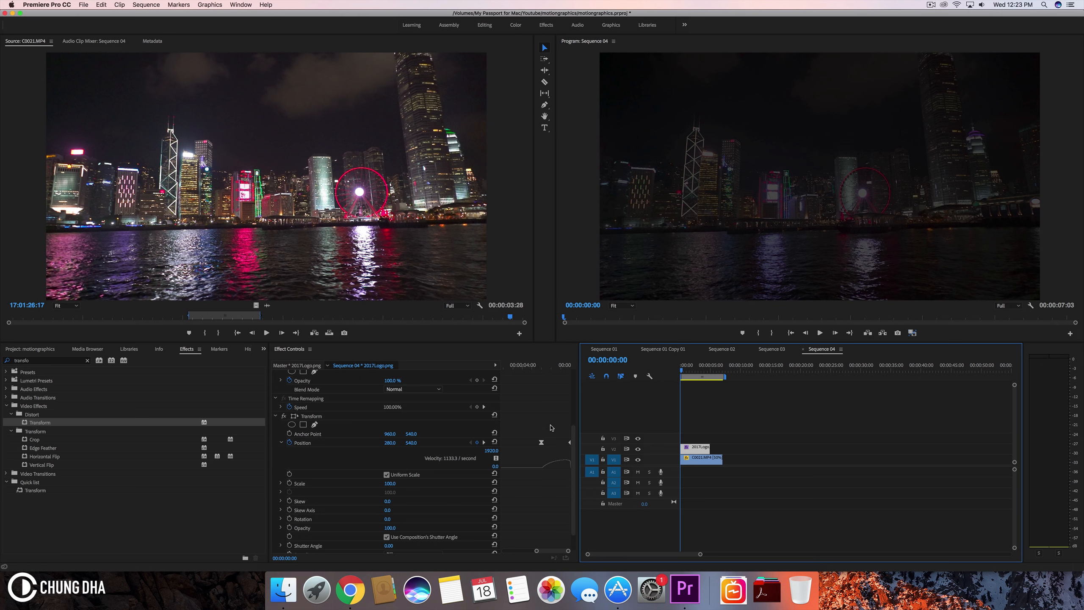
Disable Use Composition's Shutter Angle so Transform uses its own 180 shutter angle.
{"action": "scroll", "scroll_direction": "down", "scroll_amount": 3}
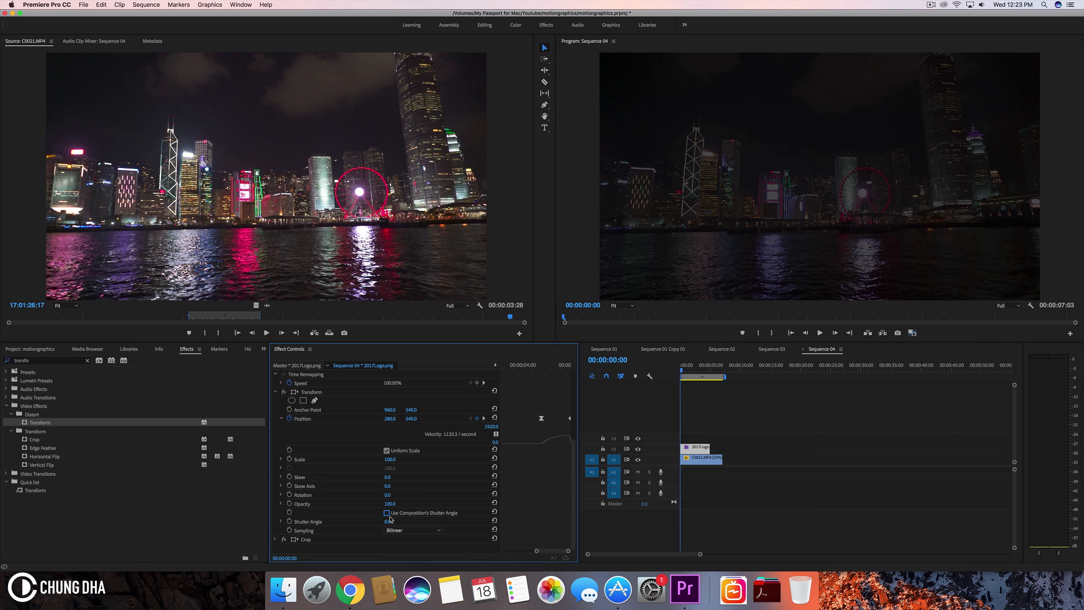
{"action": "left_click", "coordinate": [391, 521]}
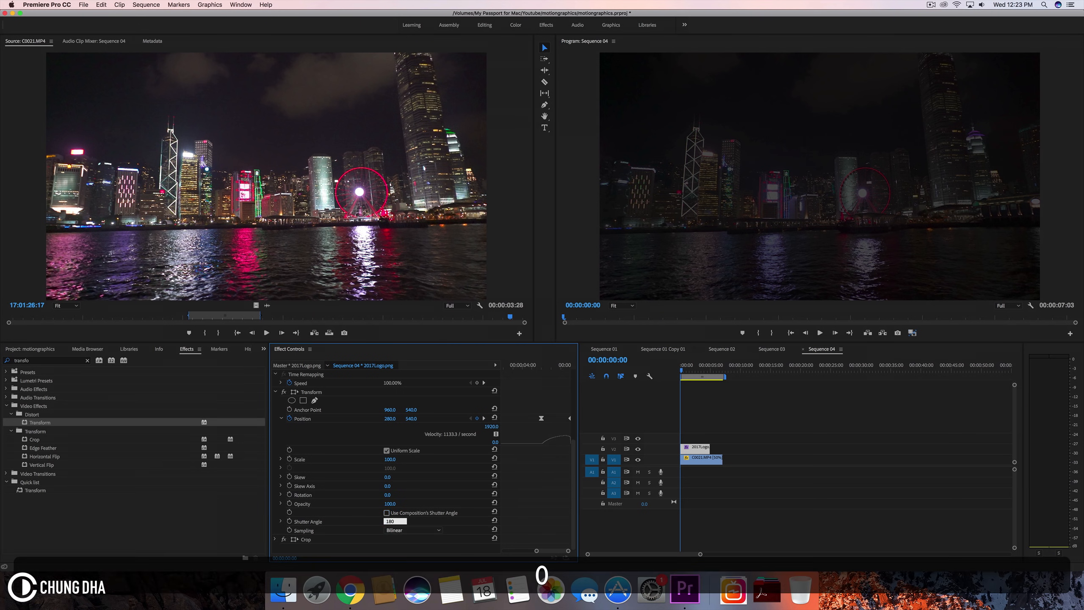